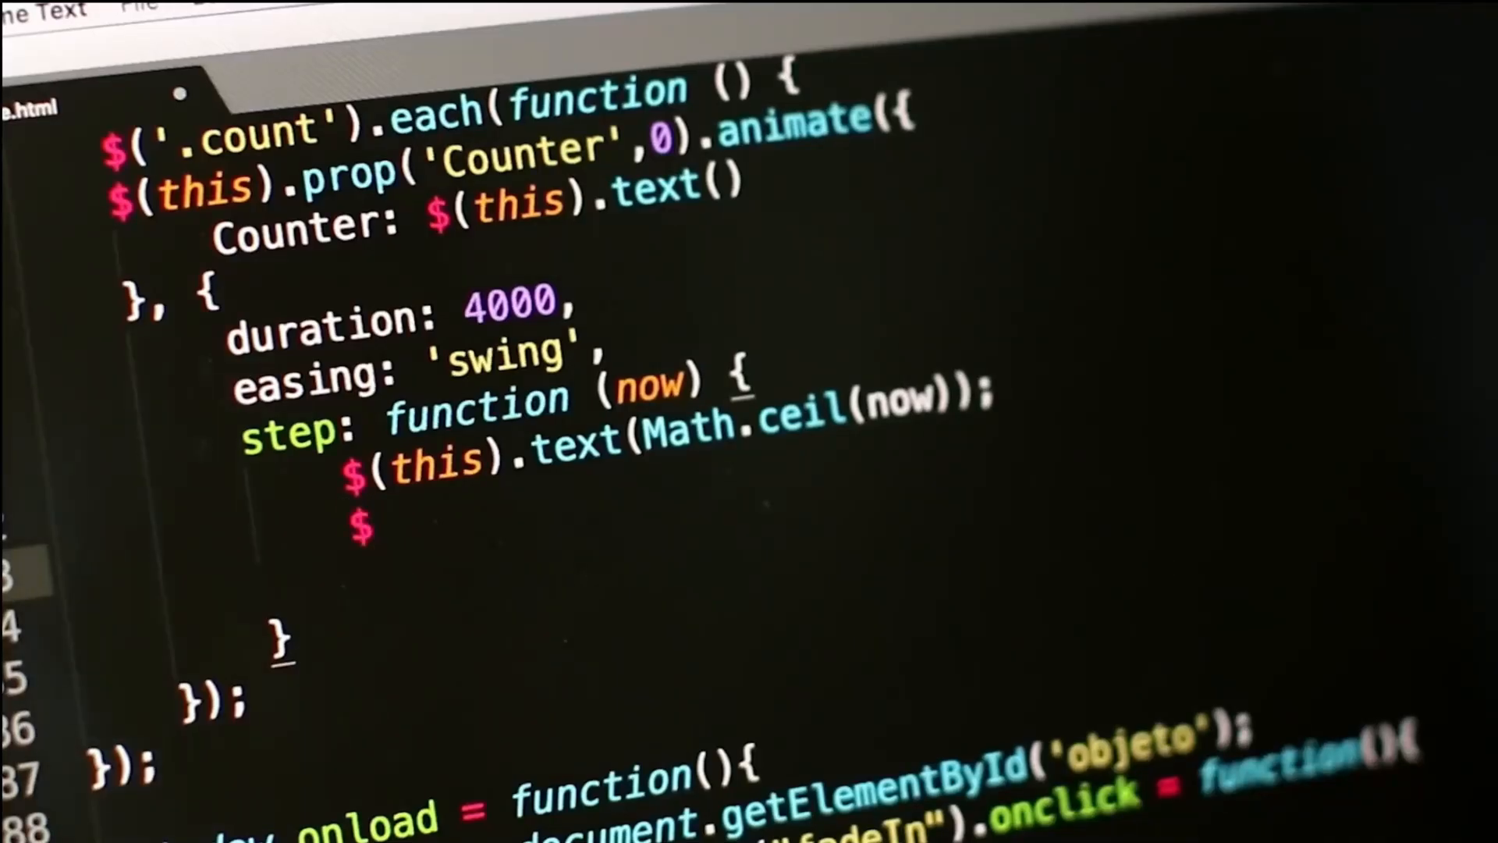
text((thi)
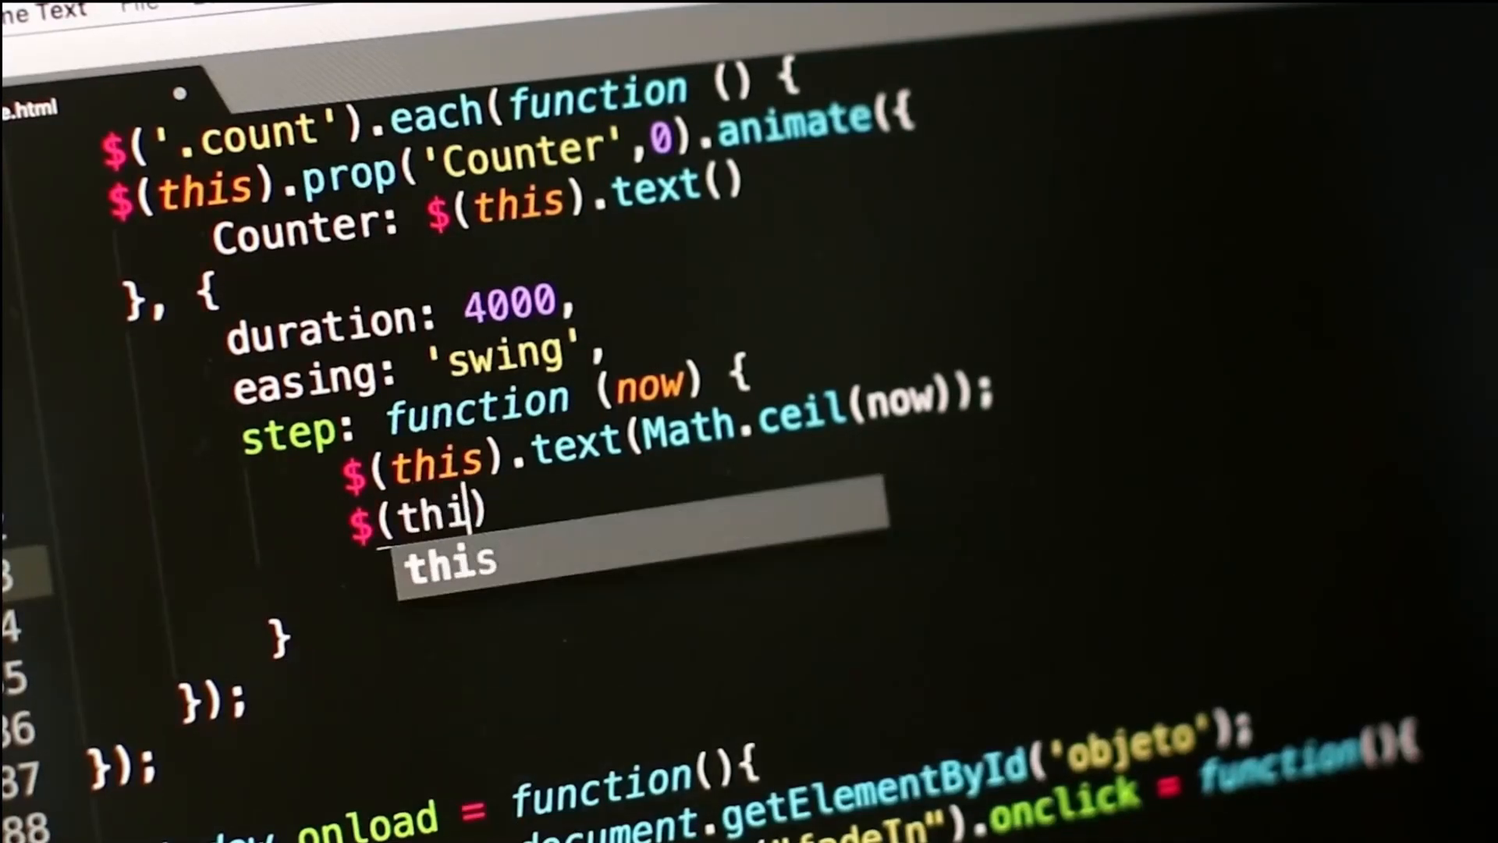